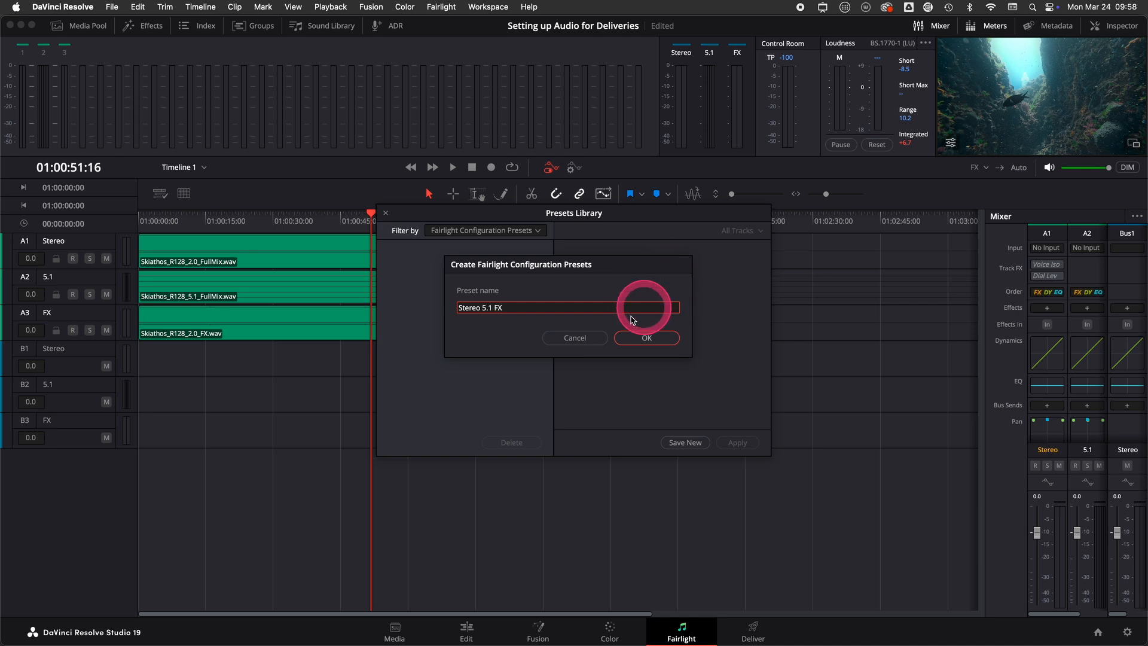
- Save the preset as 'Stereo 5.1 FX' and dismiss the Presets Library
{"action": "left_click", "coordinate": [646, 337]}
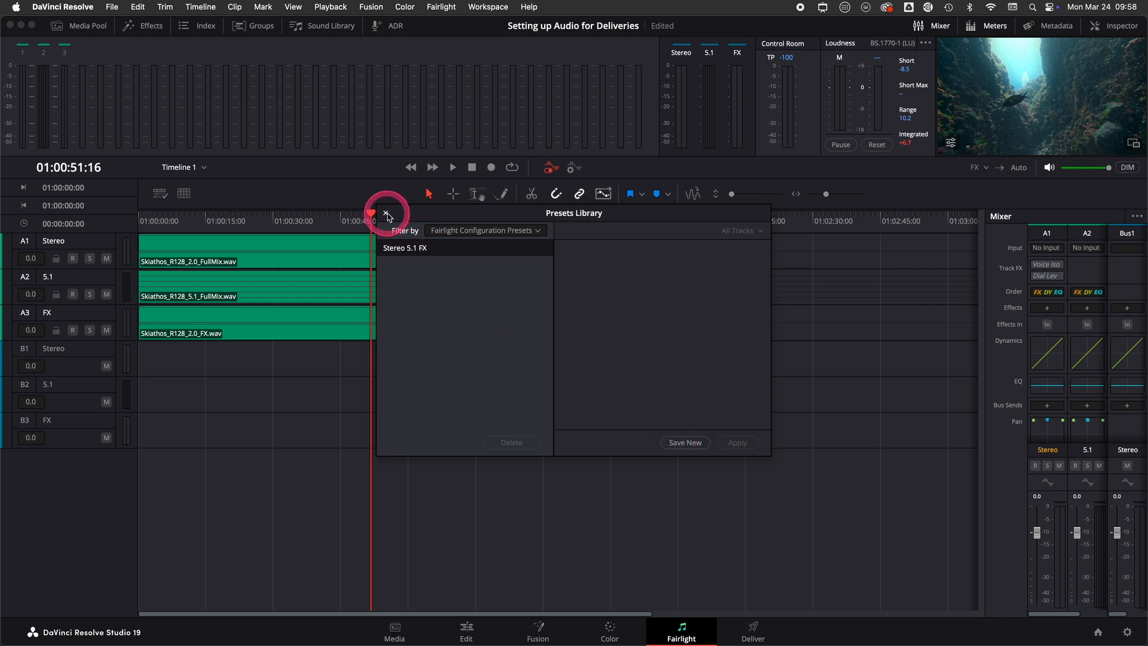
{"action": "left_click", "coordinate": [466, 632]}
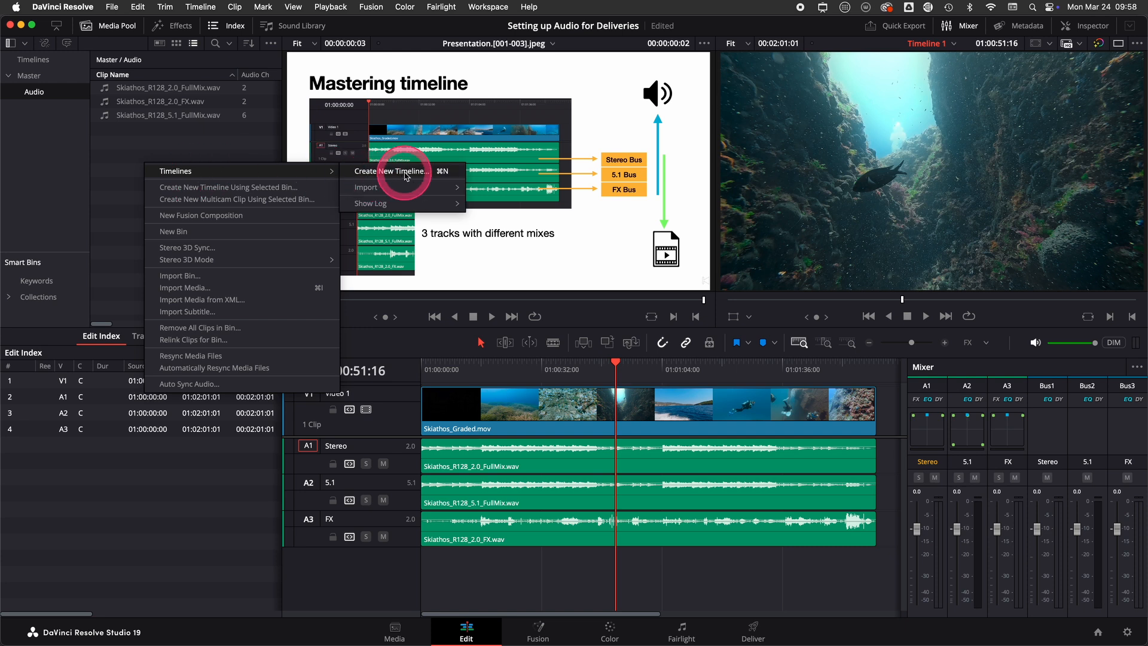
- Create an empty Timeline 2 using the saved 'Stereo 5.1 FX' Fairlight preset from the Media Pool
{"action": "left_click", "coordinate": [397, 171]}
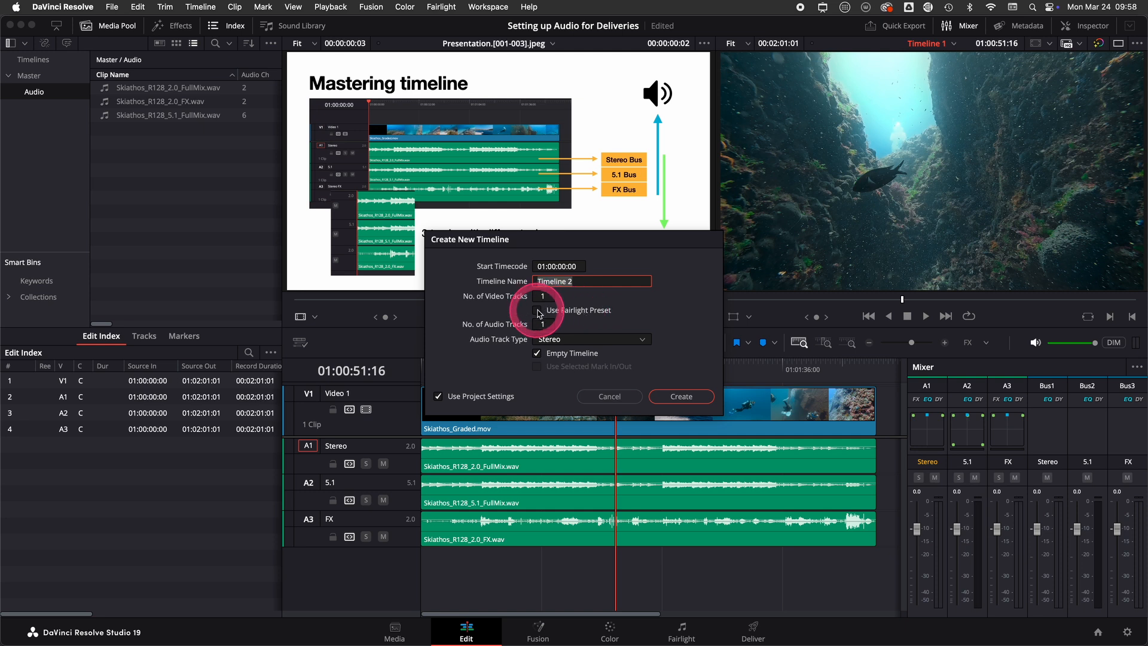
{"action": "left_click", "coordinate": [537, 310]}
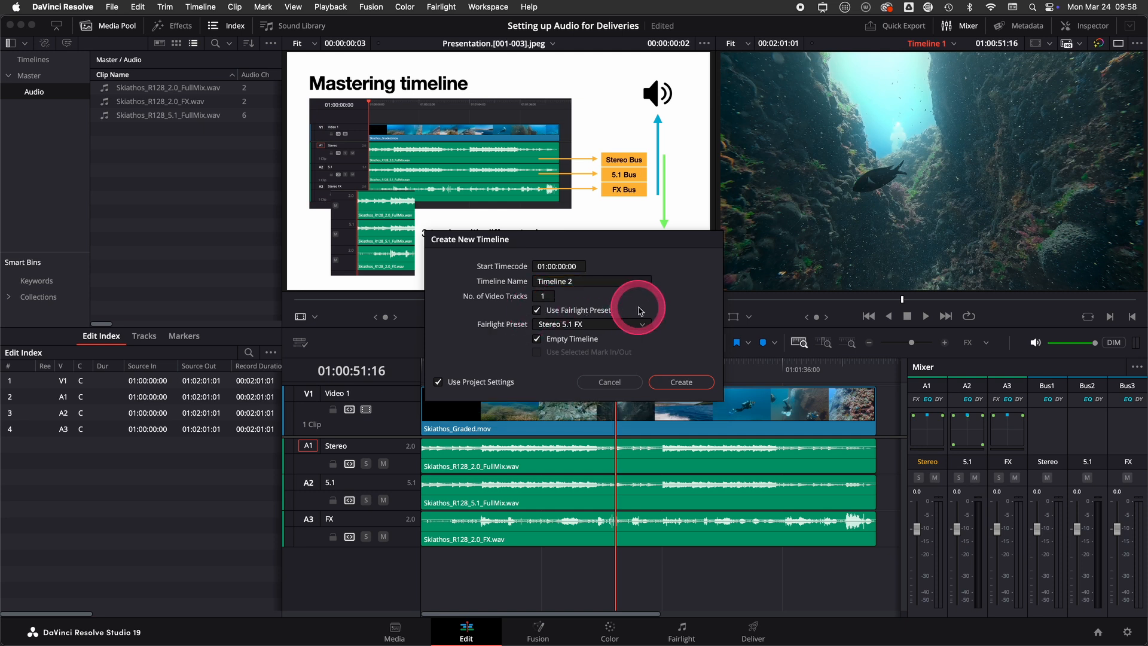
{"action": "left_click", "coordinate": [591, 324]}
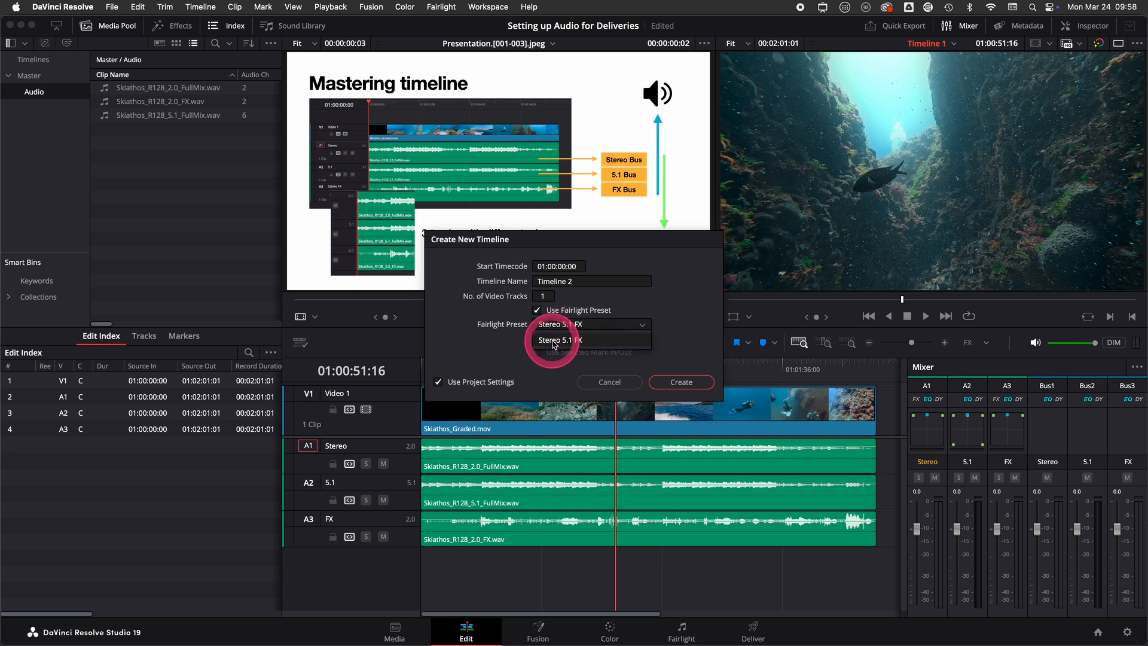
{"action": "left_click", "coordinate": [559, 340]}
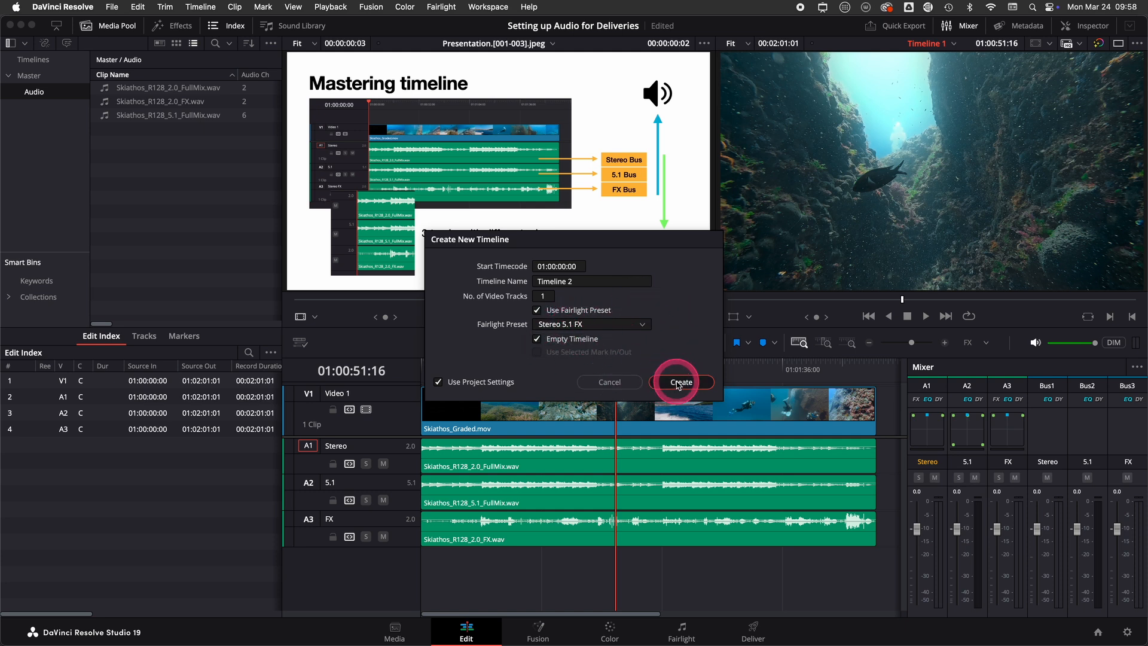
{"action": "left_click", "coordinate": [681, 382]}
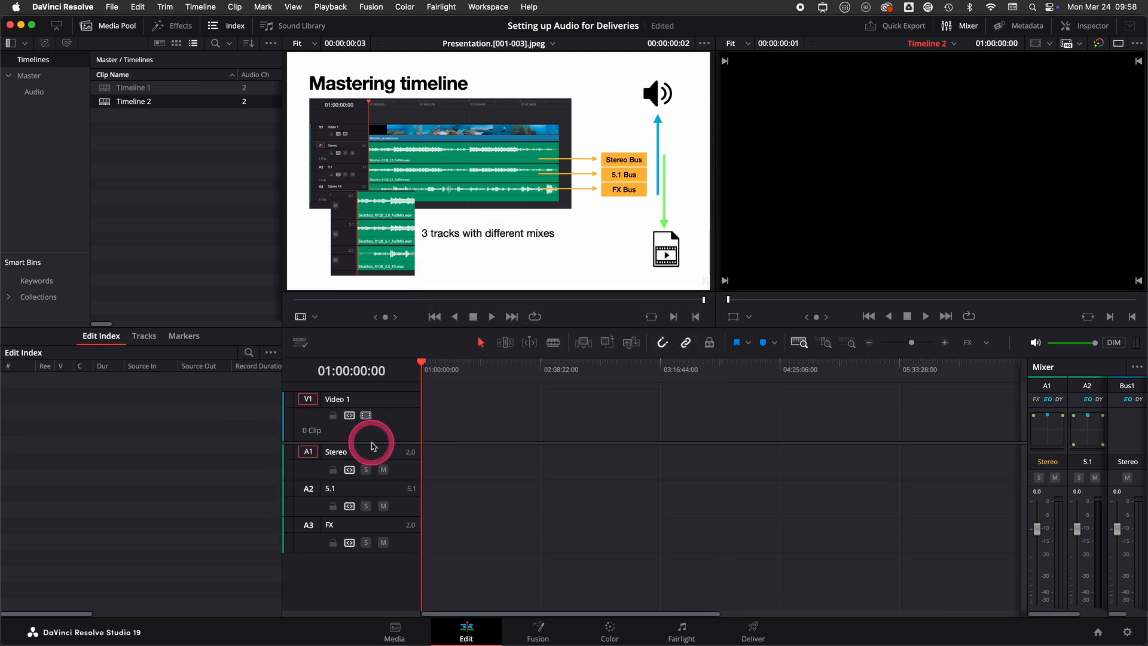
{"action": "mouse_move", "coordinate": [331, 540]}
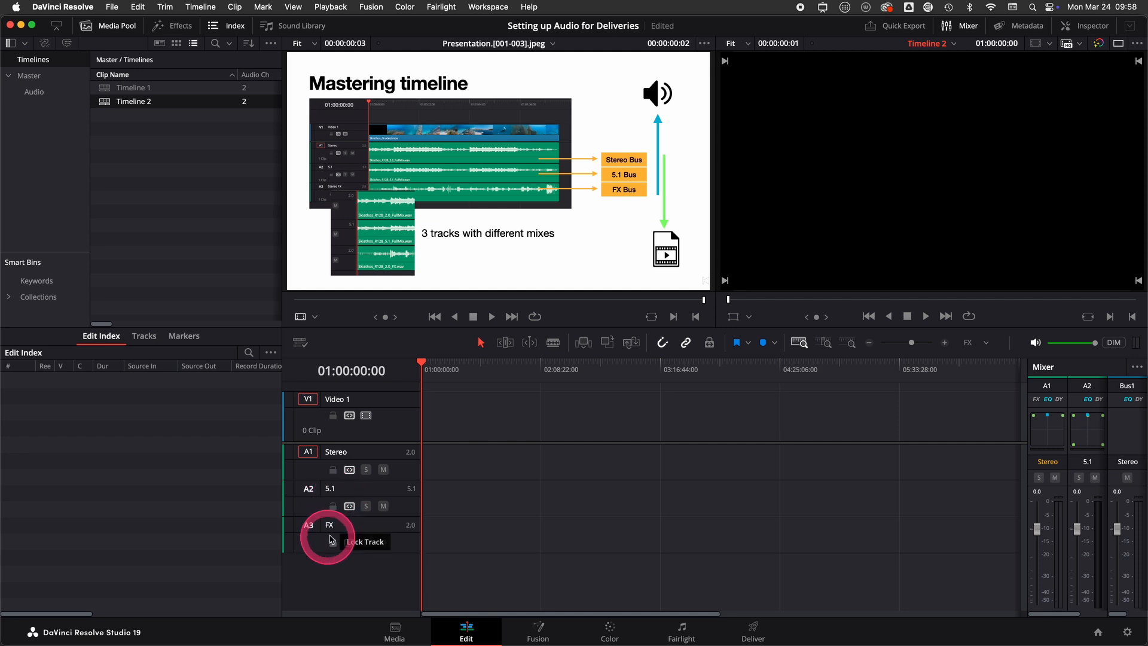
{"action": "left_click", "coordinate": [440, 7]}
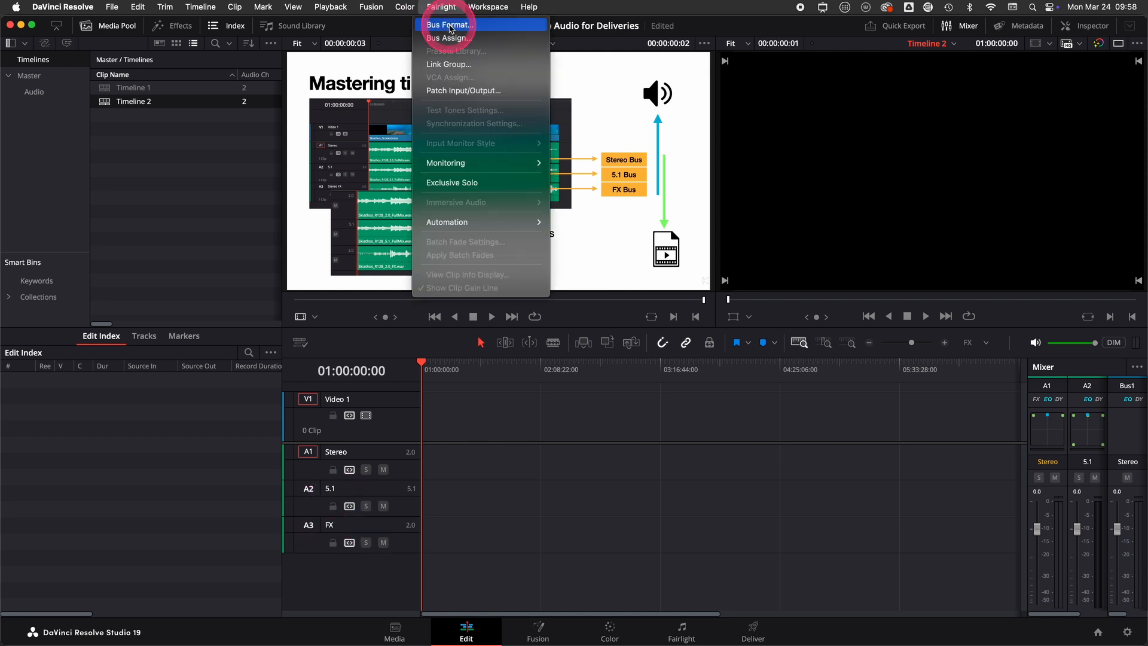
- Show Bus Assign for Timeline 2, confirming Stereo, 5.1 and FX tracks routed to B1–B3
{"action": "left_click", "coordinate": [449, 26]}
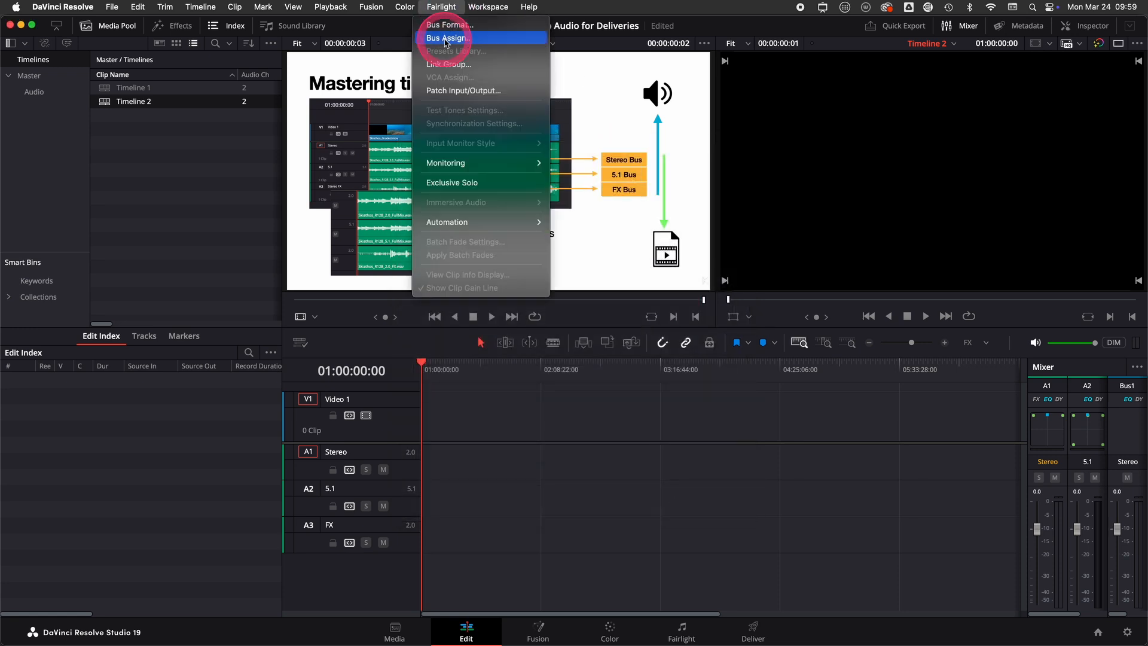
{"action": "left_click", "coordinate": [447, 37]}
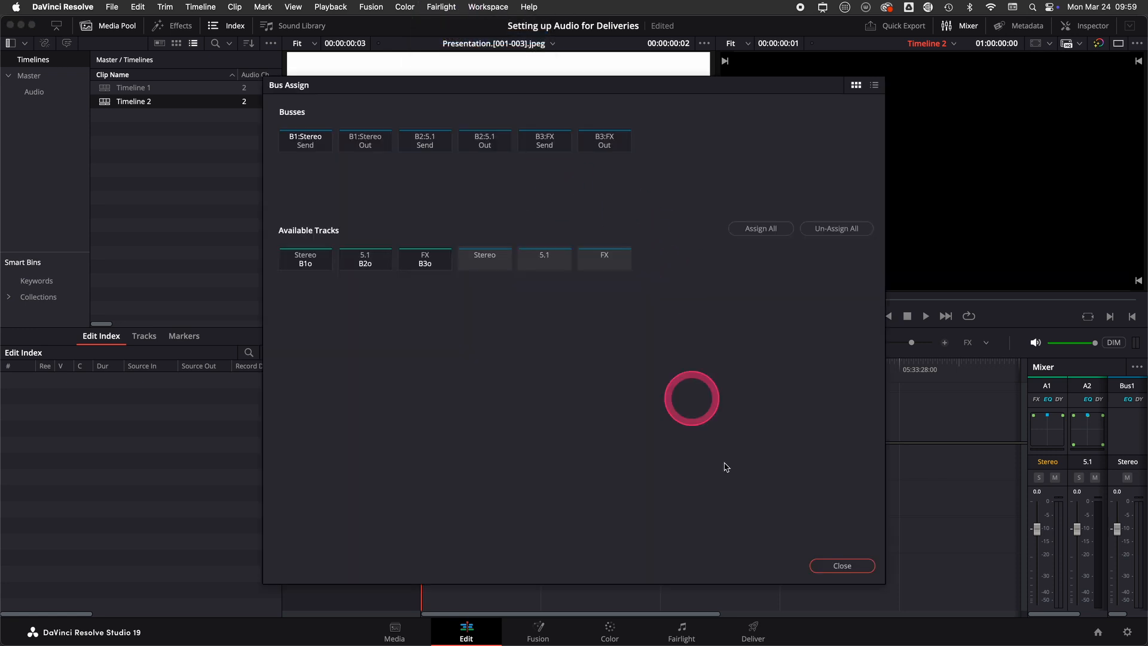